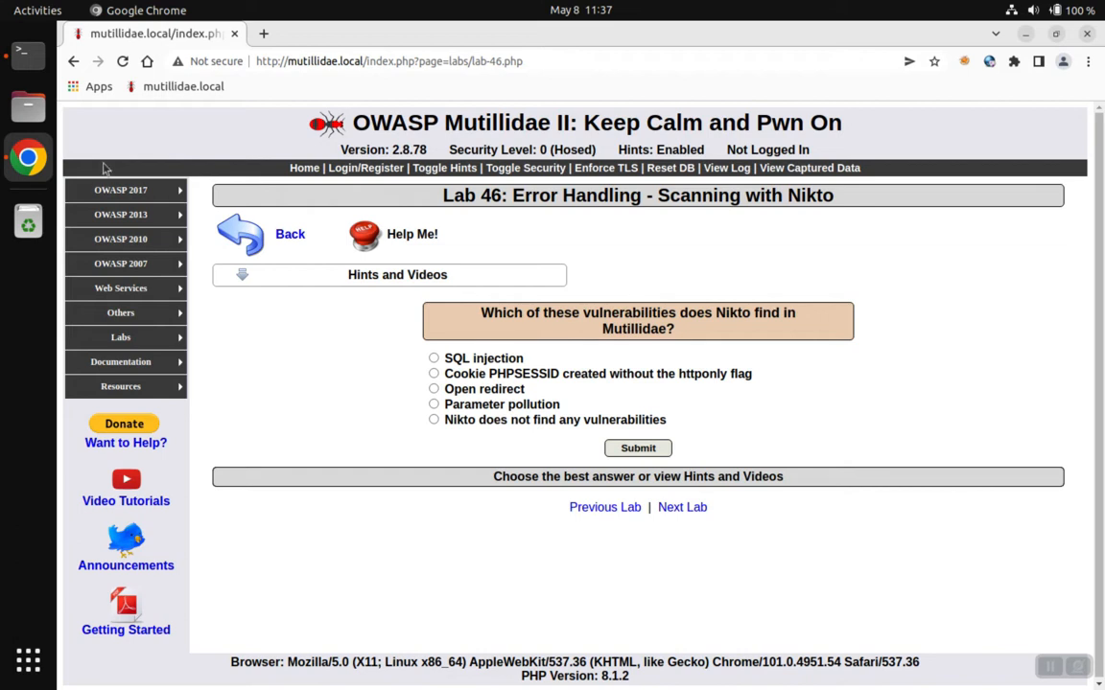
- Open a new Terminal window from the dock over the Lab 46 page
{"action": "right_click", "coordinate": [27, 54]}
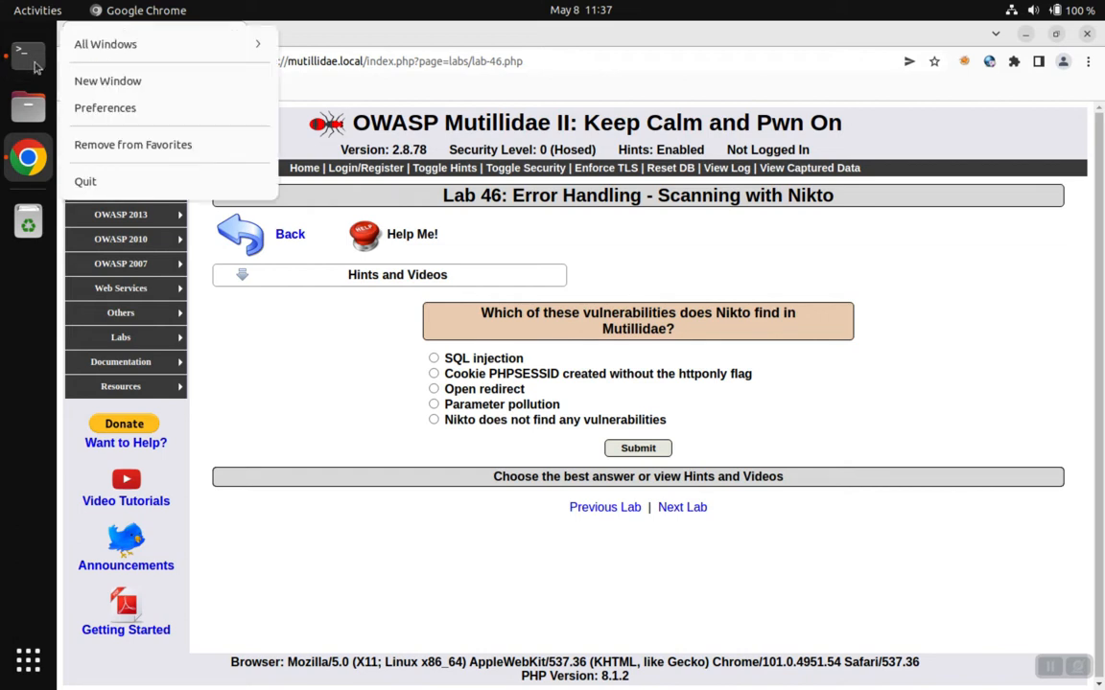
{"action": "left_click", "coordinate": [27, 53]}
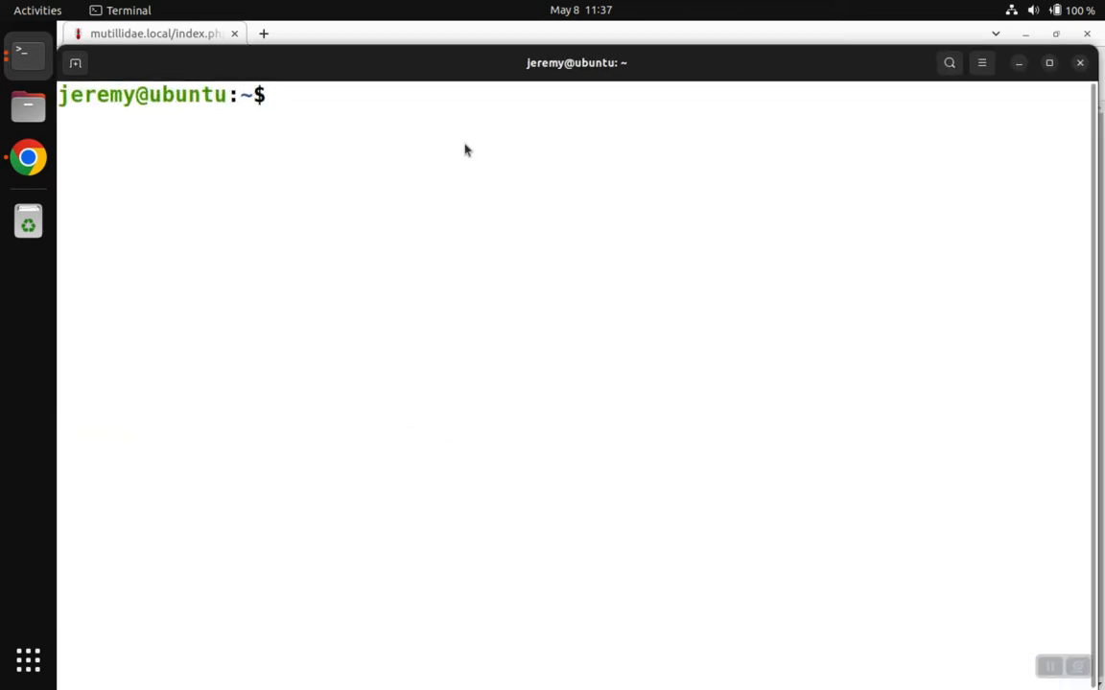
- Run nikto, find it missing, and install it via apt with the admin password
{"action": "type", "text": "nikto"}
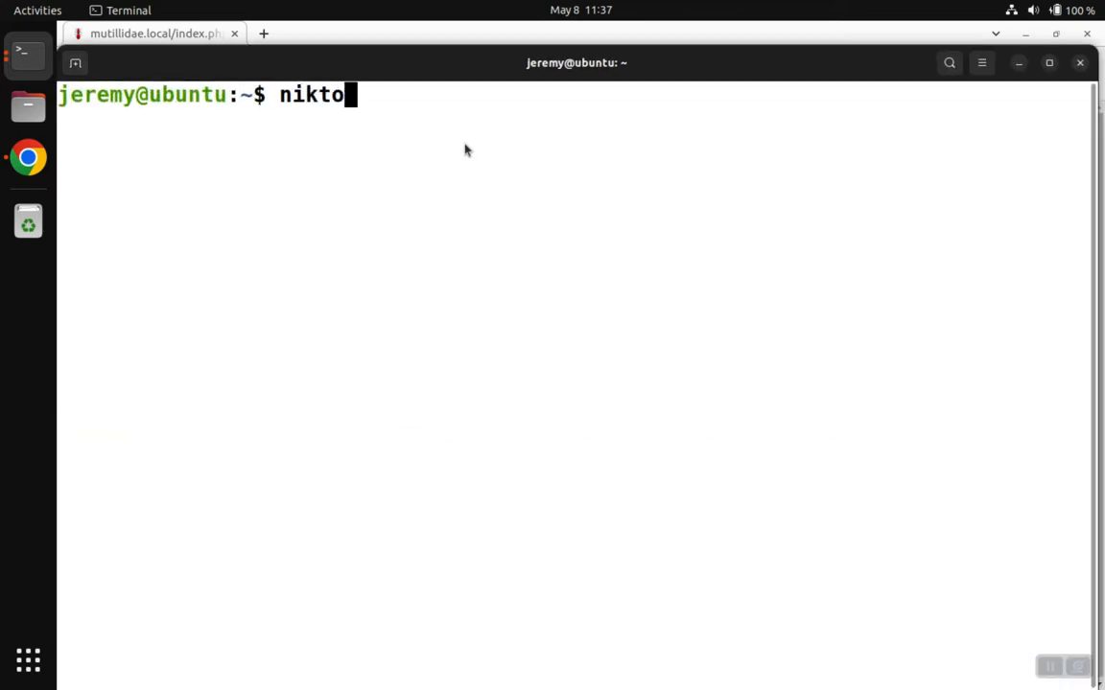
{"action": "key", "text": "Return"}
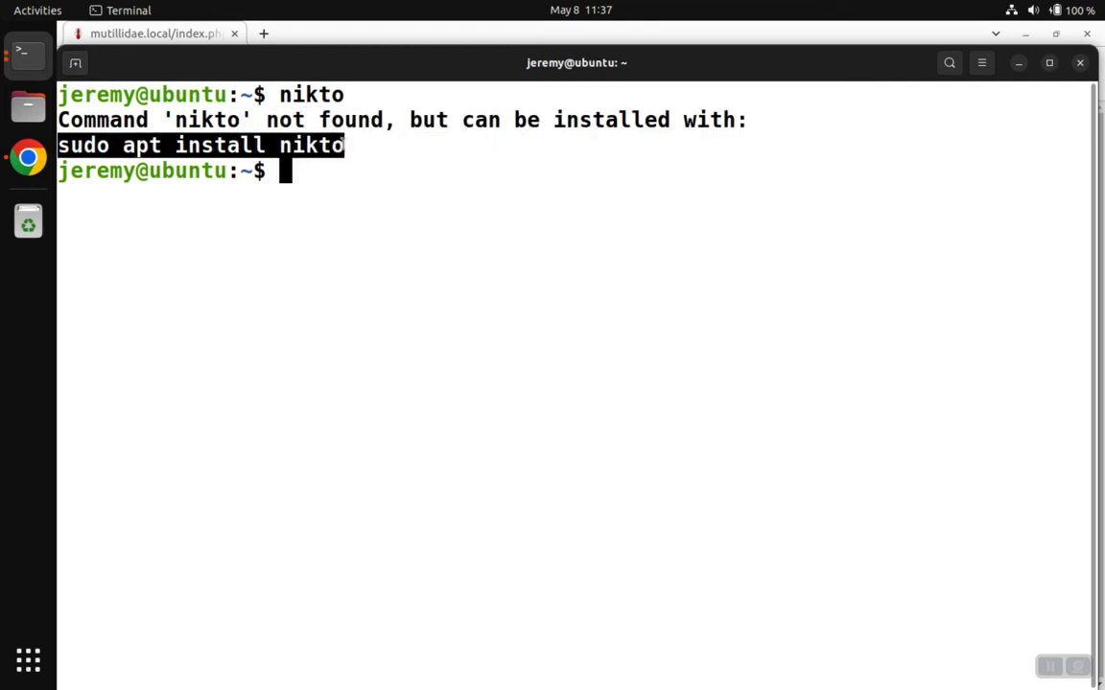
{"action": "key", "text": "Return"}
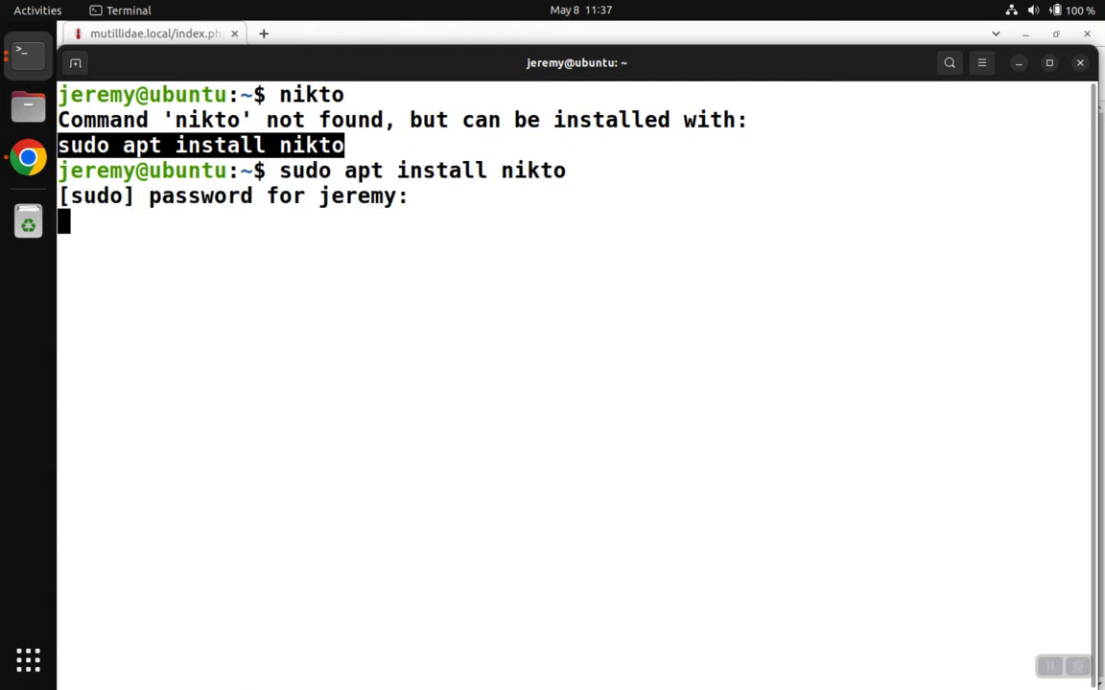
{"action": "key", "text": "Return"}
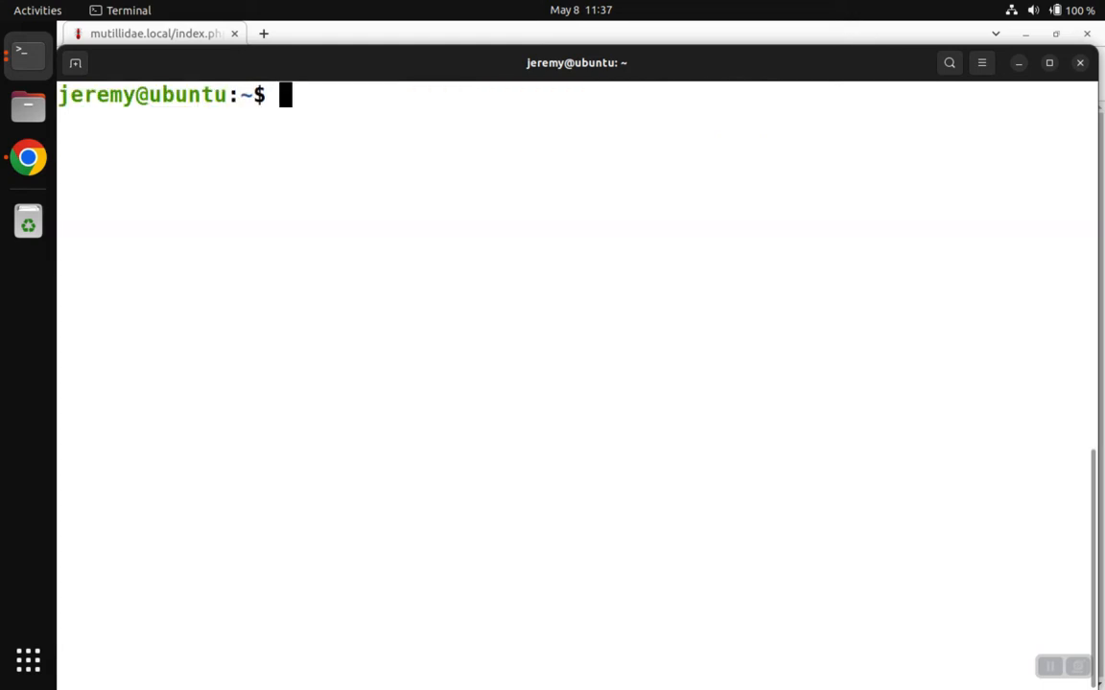
- Run nikto with no arguments and read its short help listing, noting the -nossl option
{"action": "type", "text": "nik"}
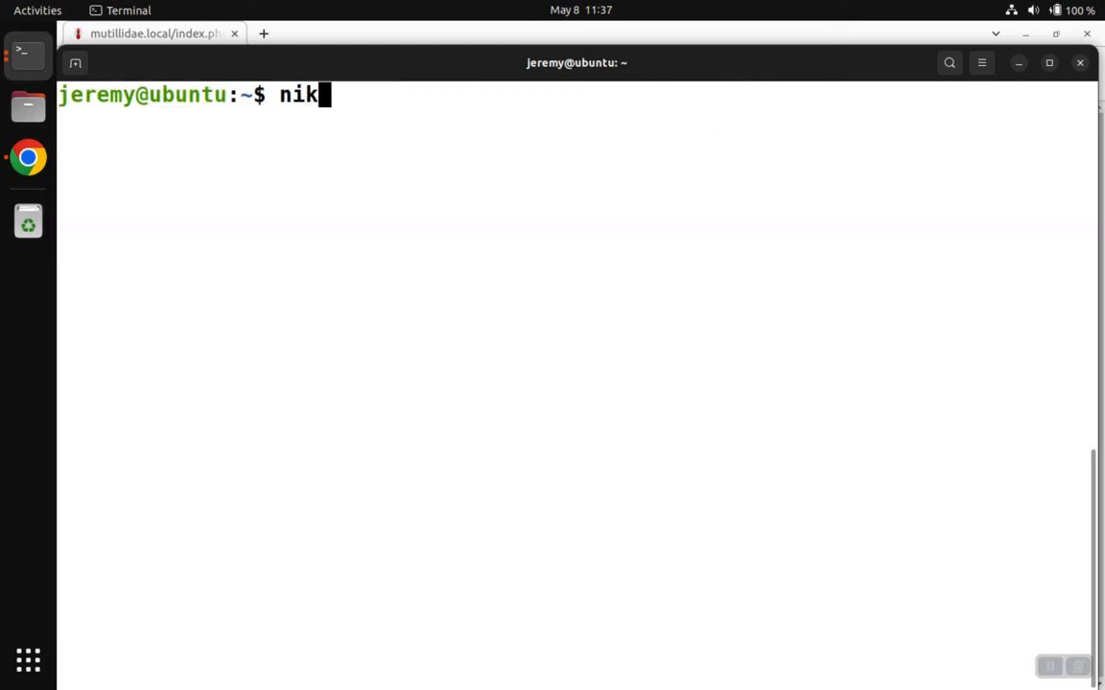
{"action": "key", "text": "Return"}
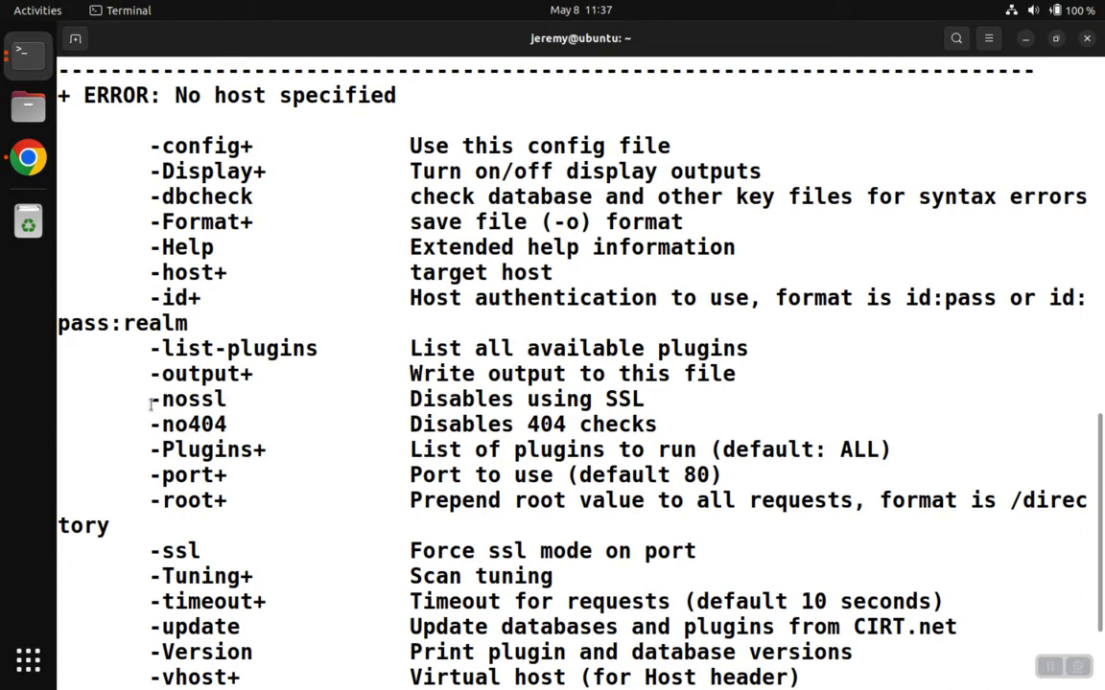
{"action": "double_click", "coordinate": [188, 399]}
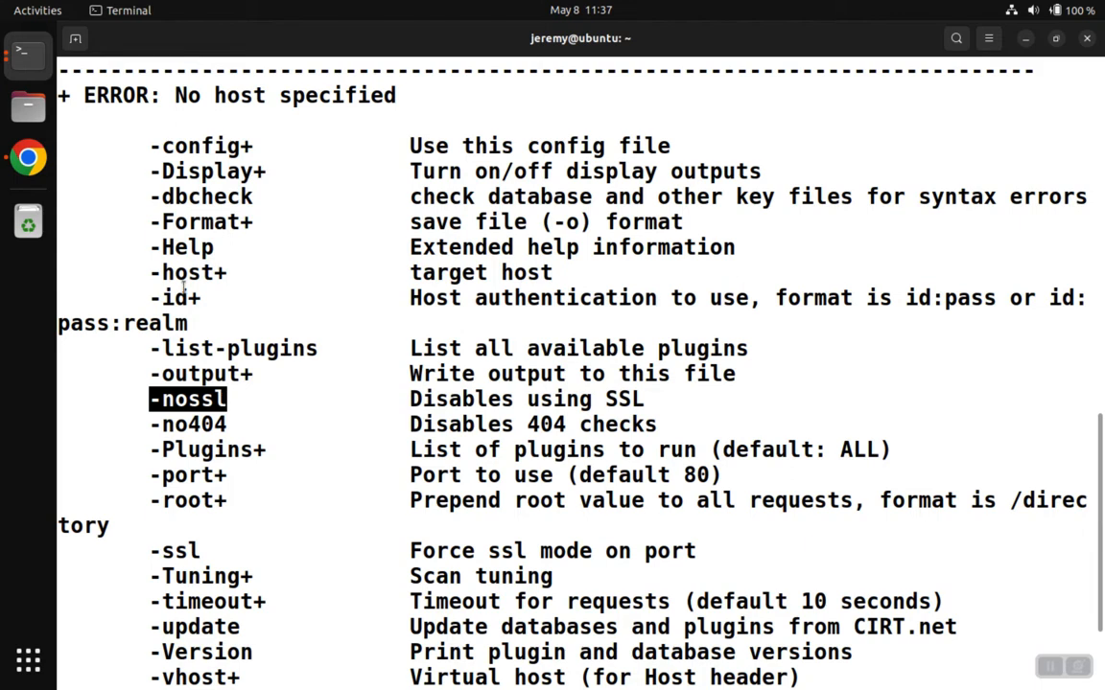
{"action": "mouse_move", "coordinate": [150, 272]}
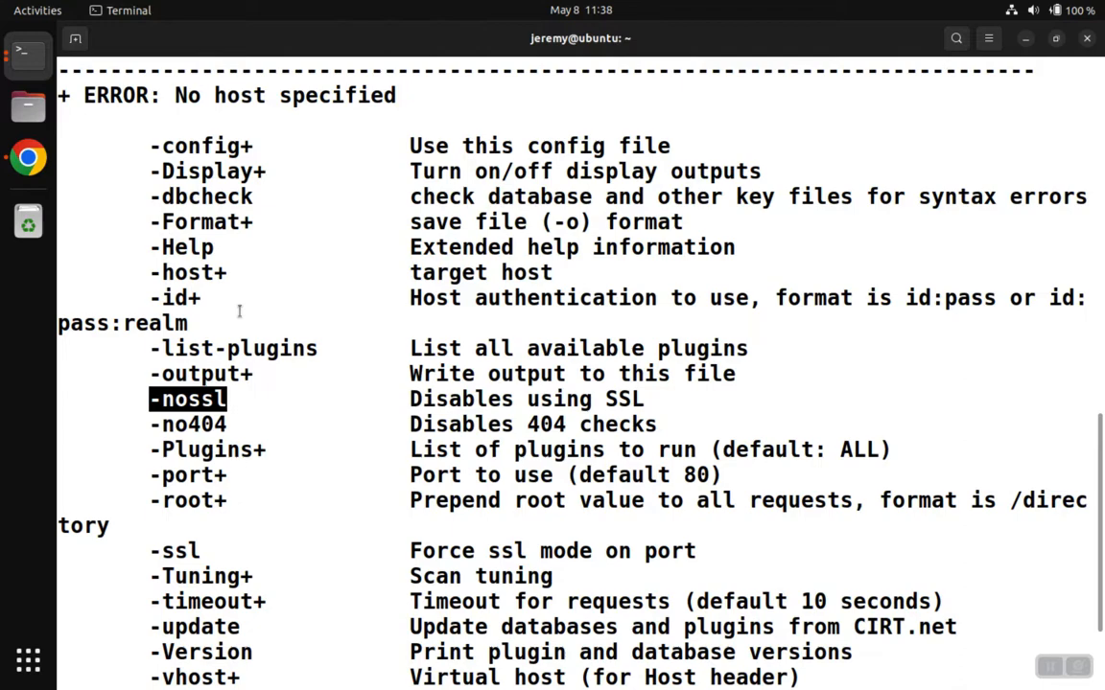
{"action": "scroll", "scroll_direction": "down", "scroll_amount": 3}
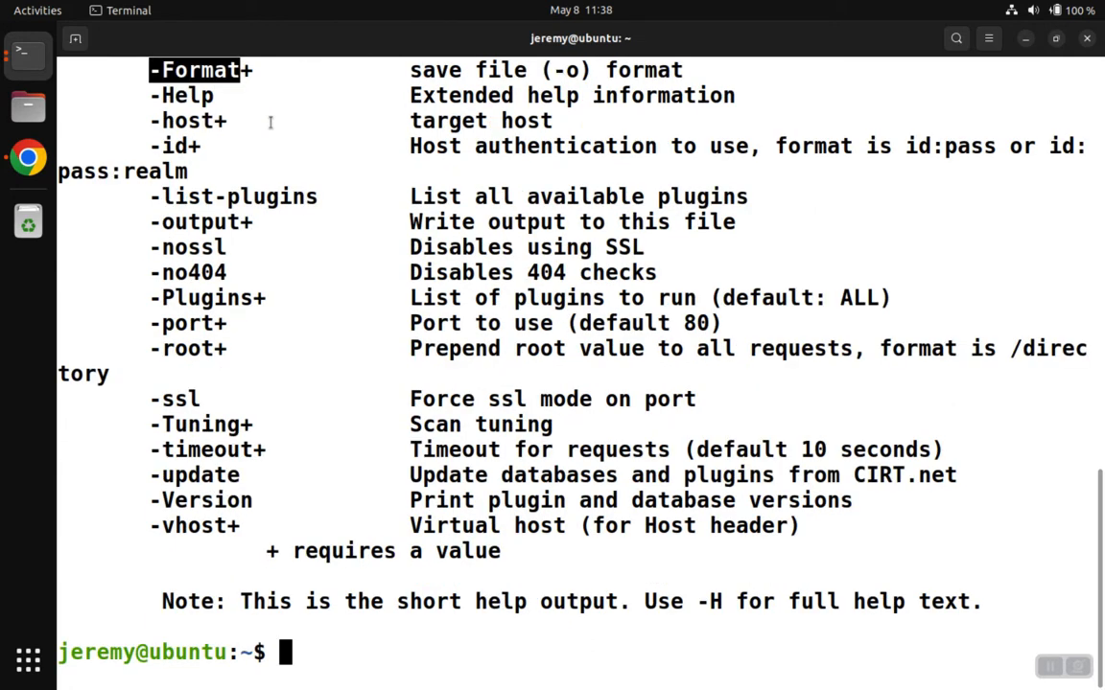
- Run nikto -h mutillidae.local -o /tmp/results.html -Format htm to start the scan
{"action": "type", "text": "n"}
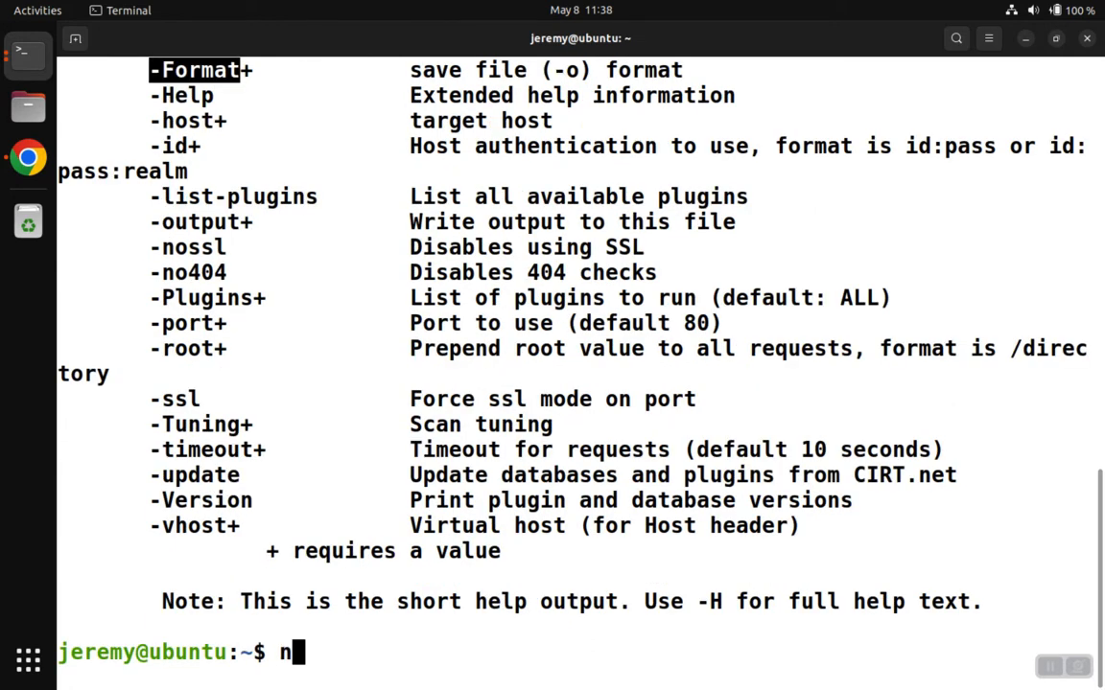
{"action": "type", "text": "ikto"}
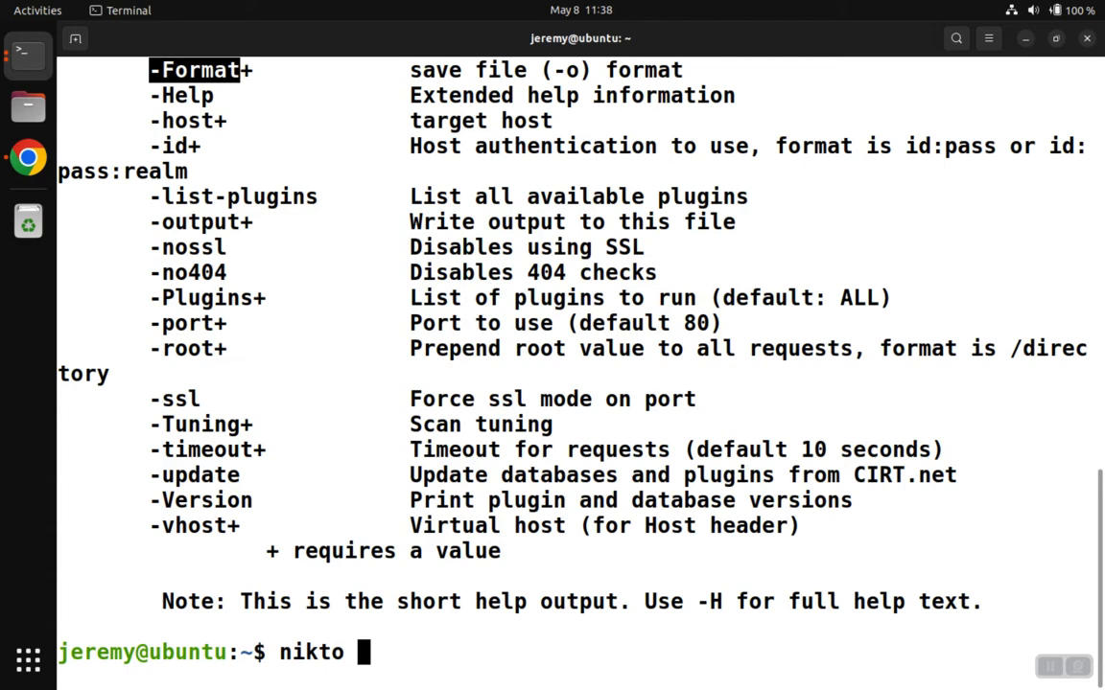
{"action": "type", "text": "-h m"}
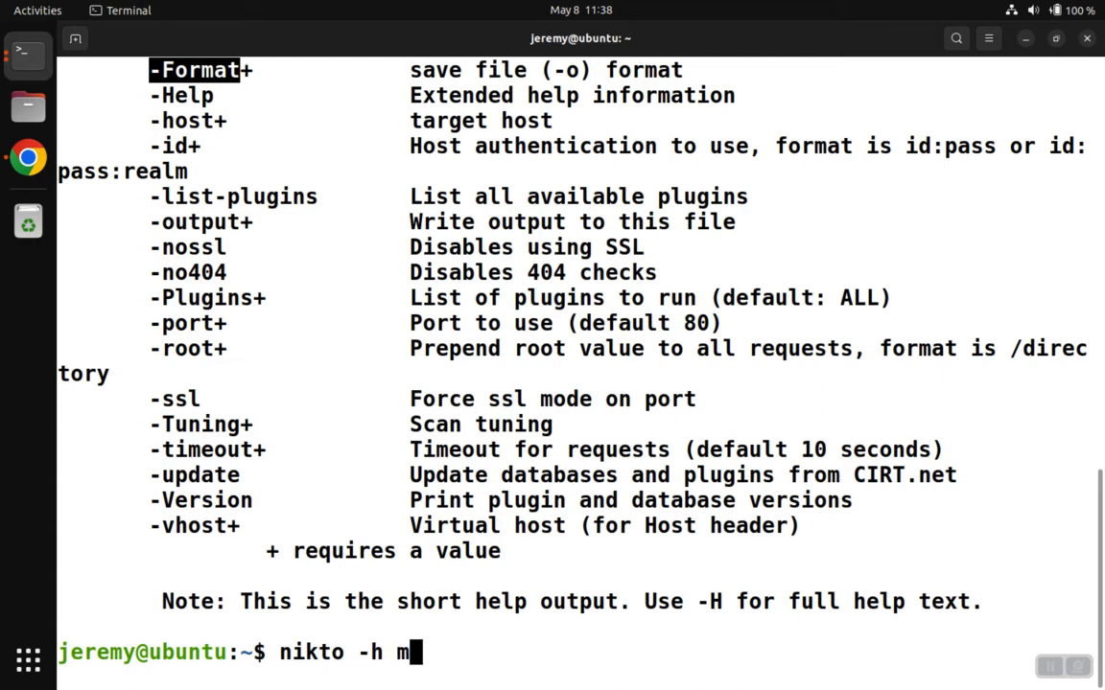
{"action": "type", "text": "utillidae.local"}
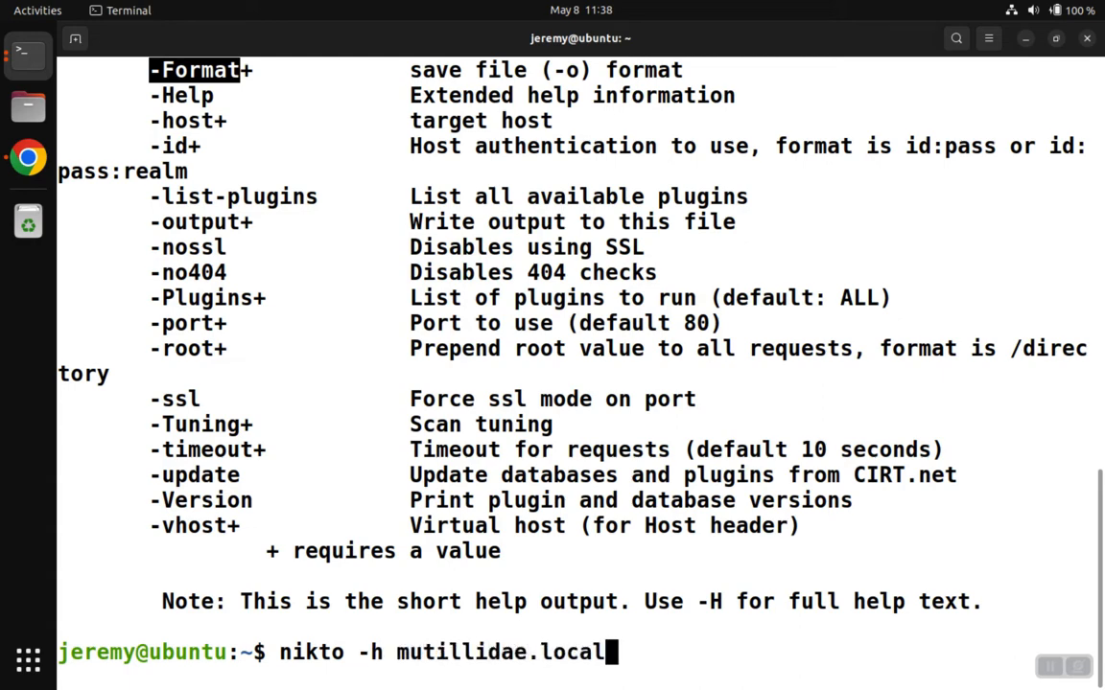
{"action": "type", "text": "-"}
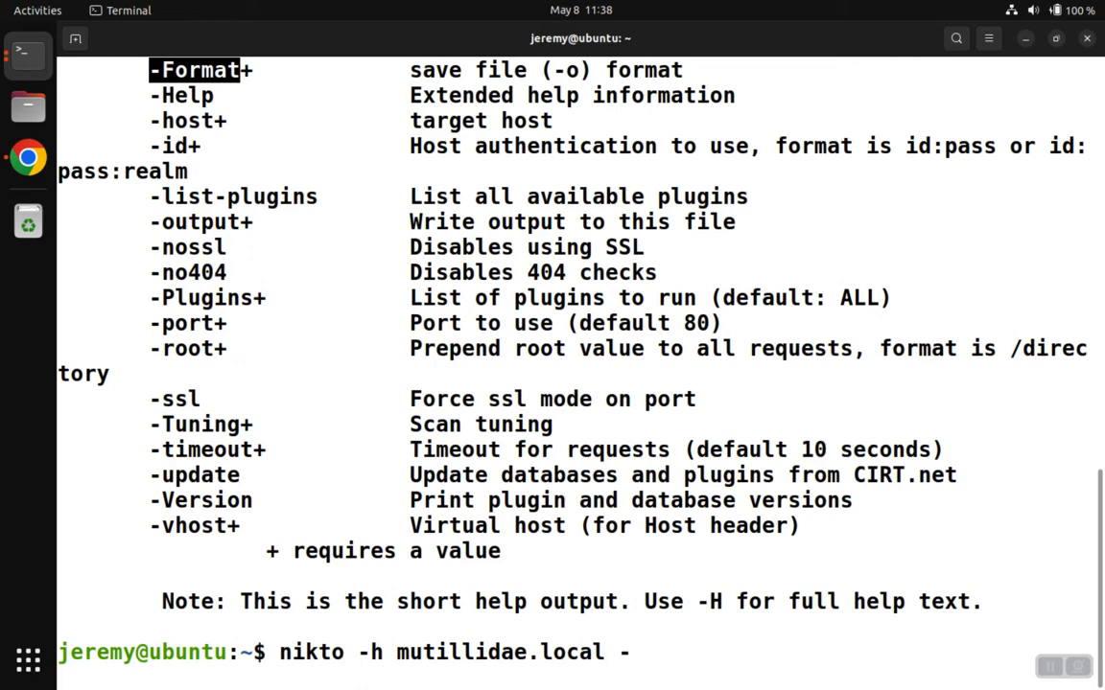
{"action": "type", "text": "o"}
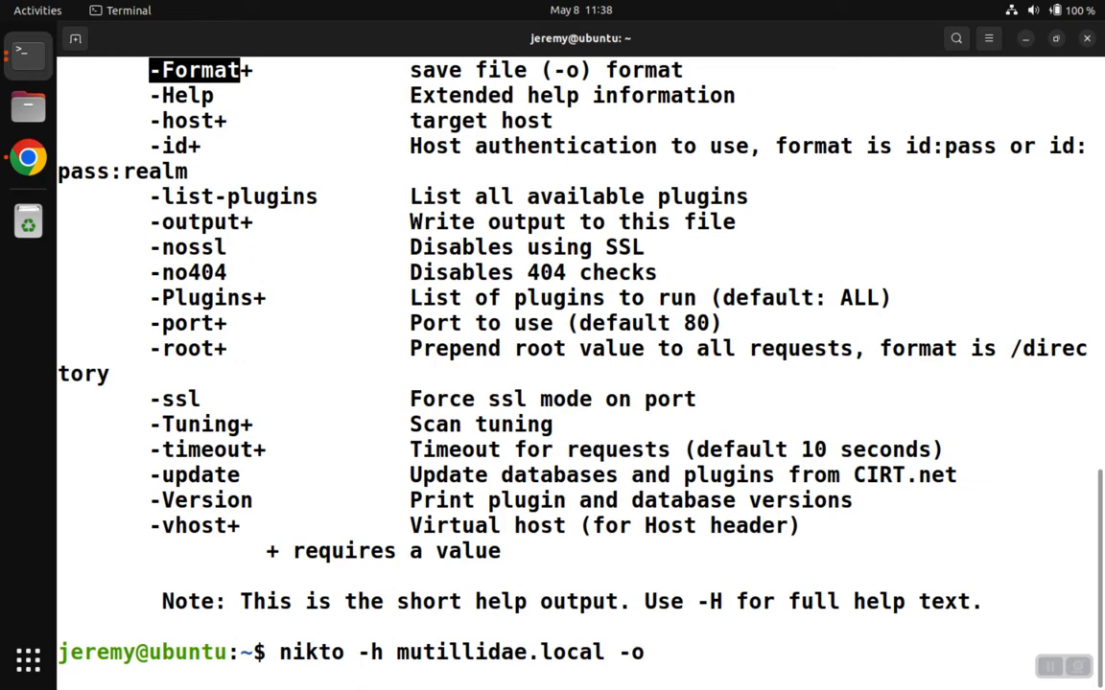
{"action": "type", "text": "/tmp"}
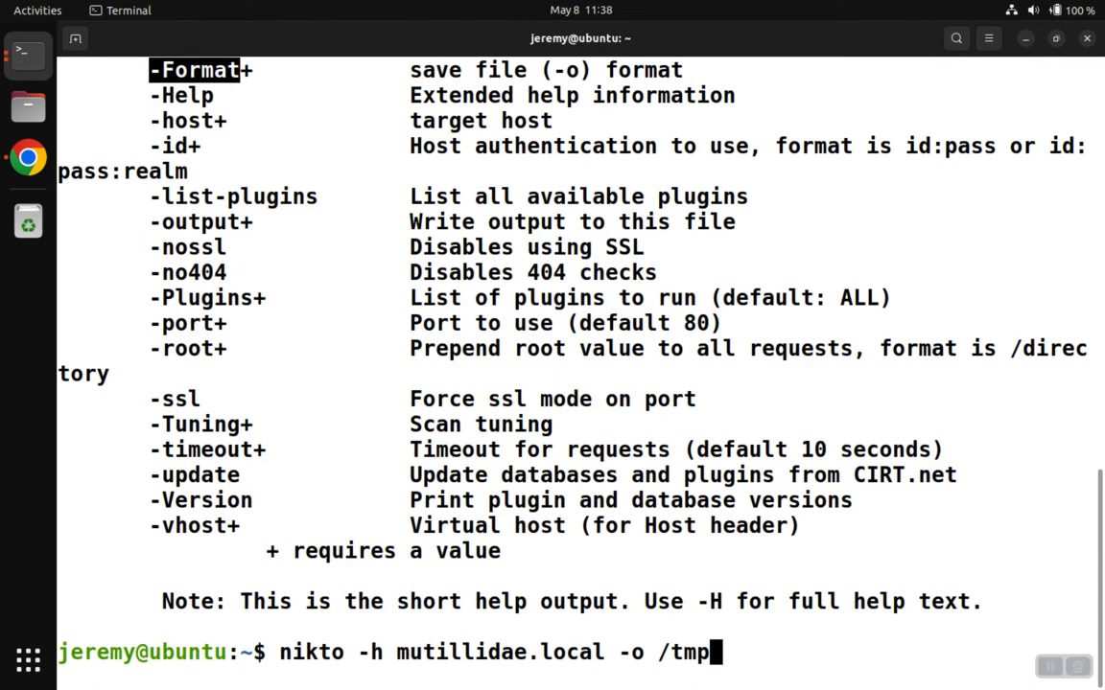
{"action": "type", "text": "/"}
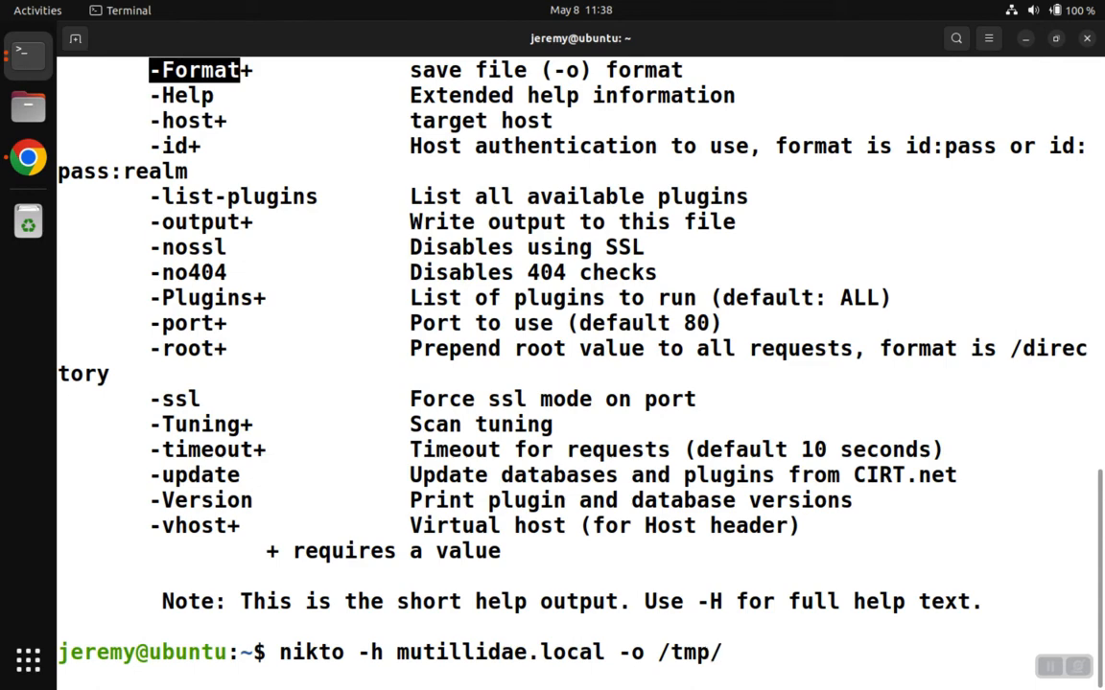
{"action": "type", "text": "results"}
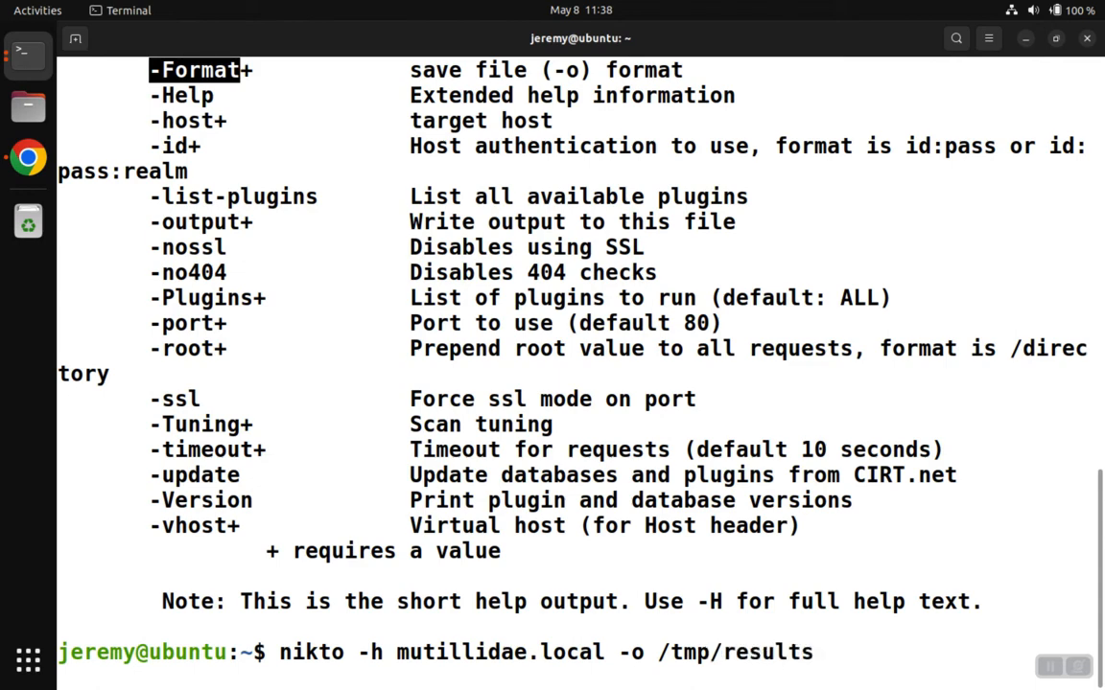
{"action": "type", "text": ".html"}
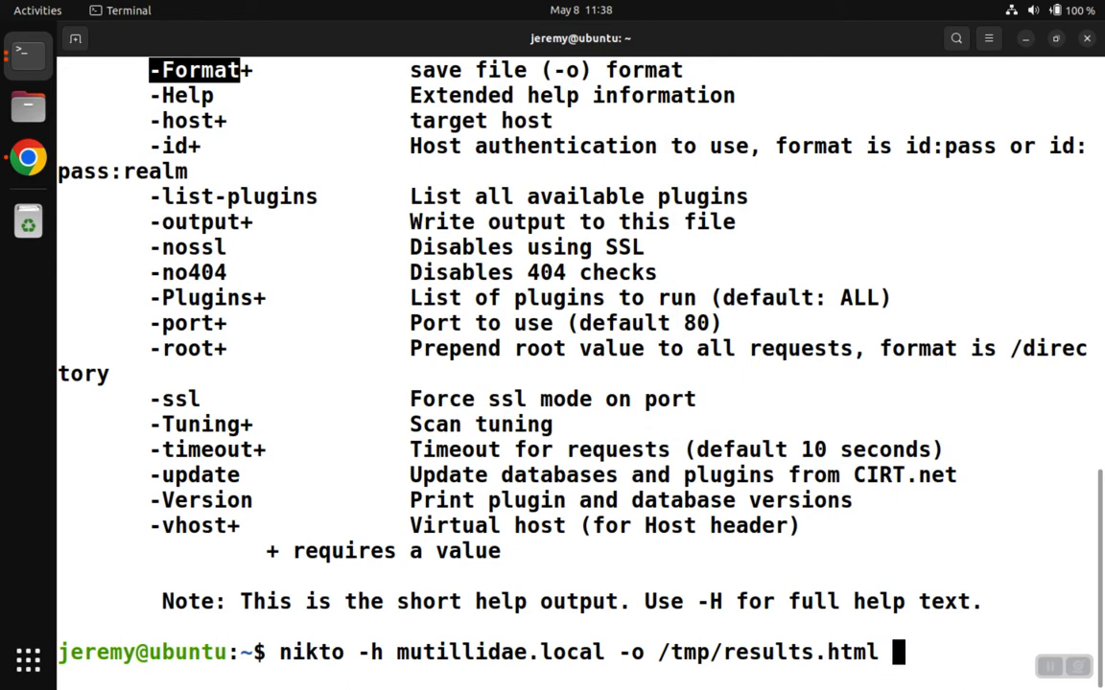
{"action": "type", "text": "-Format"}
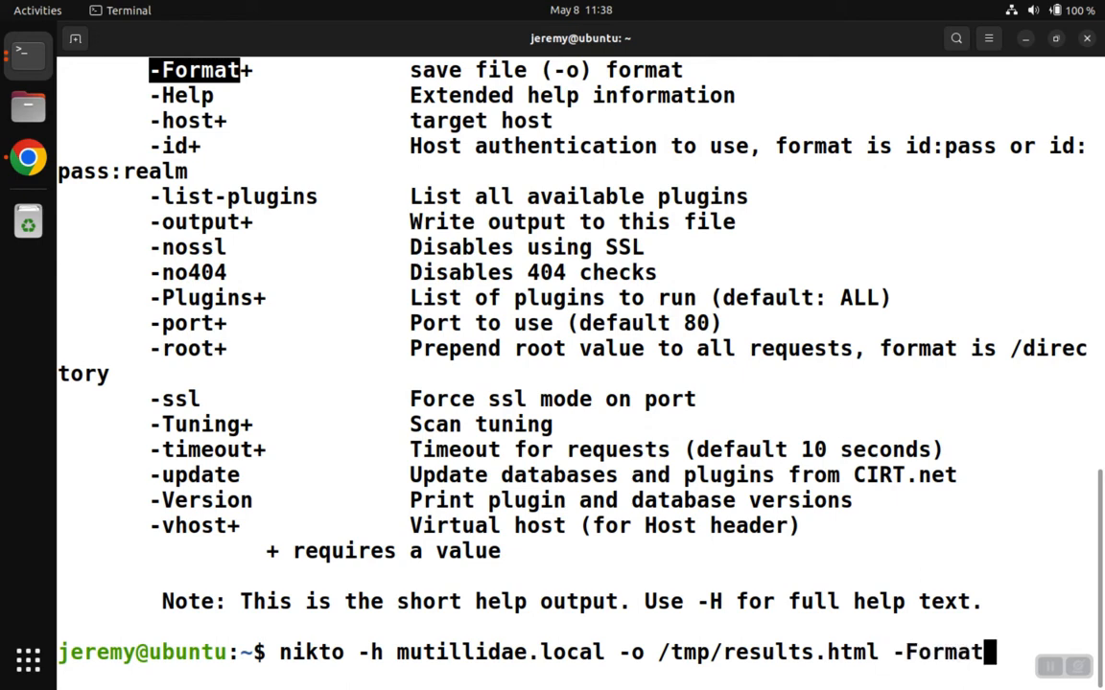
{"action": "type", "text": "htm"}
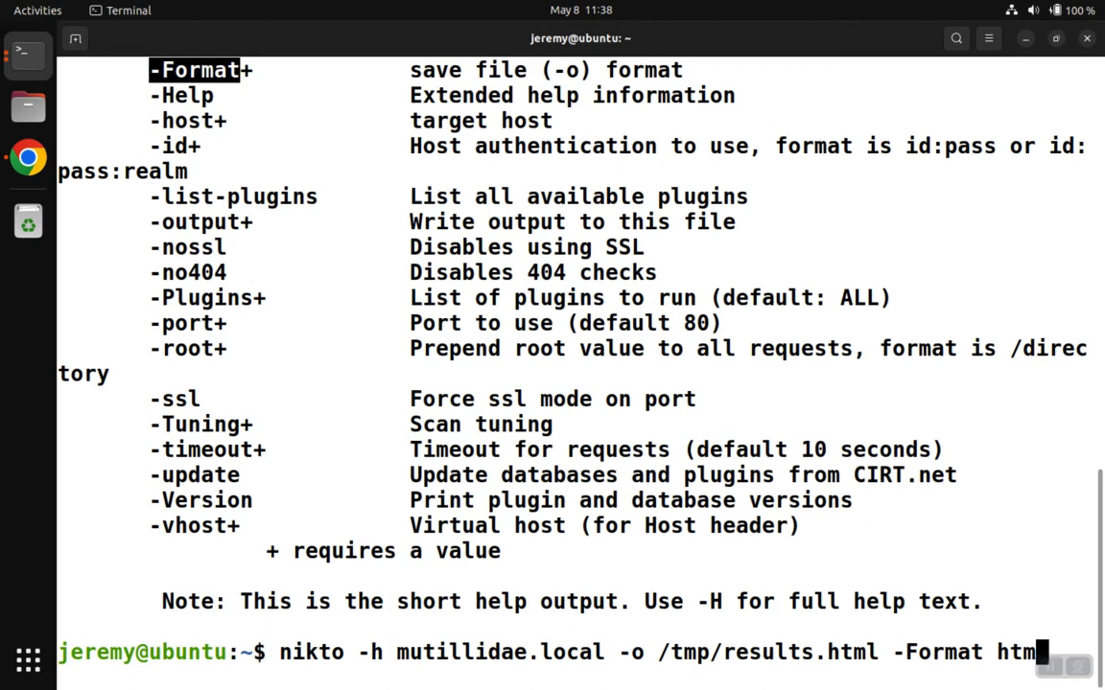
{"action": "key", "text": "Return"}
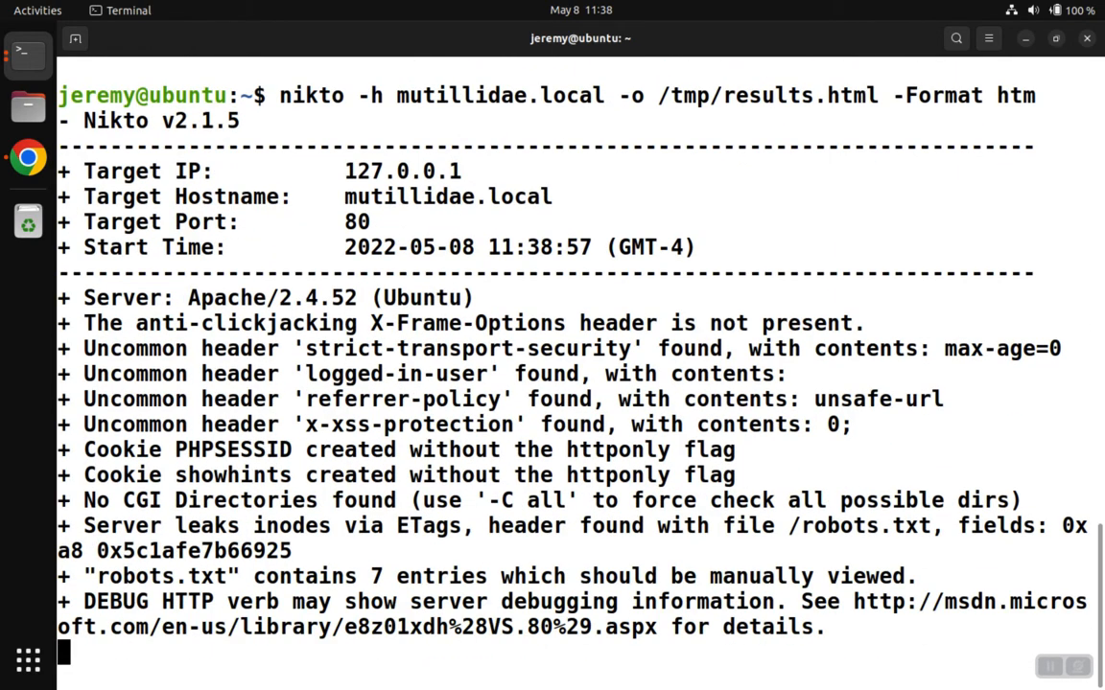
- Review the scan findings, then choose 'Cookie PHPSESSID created without the httponly flag' in Lab 46
{"action": "scroll", "scroll_direction": "down", "scroll_amount": 3}
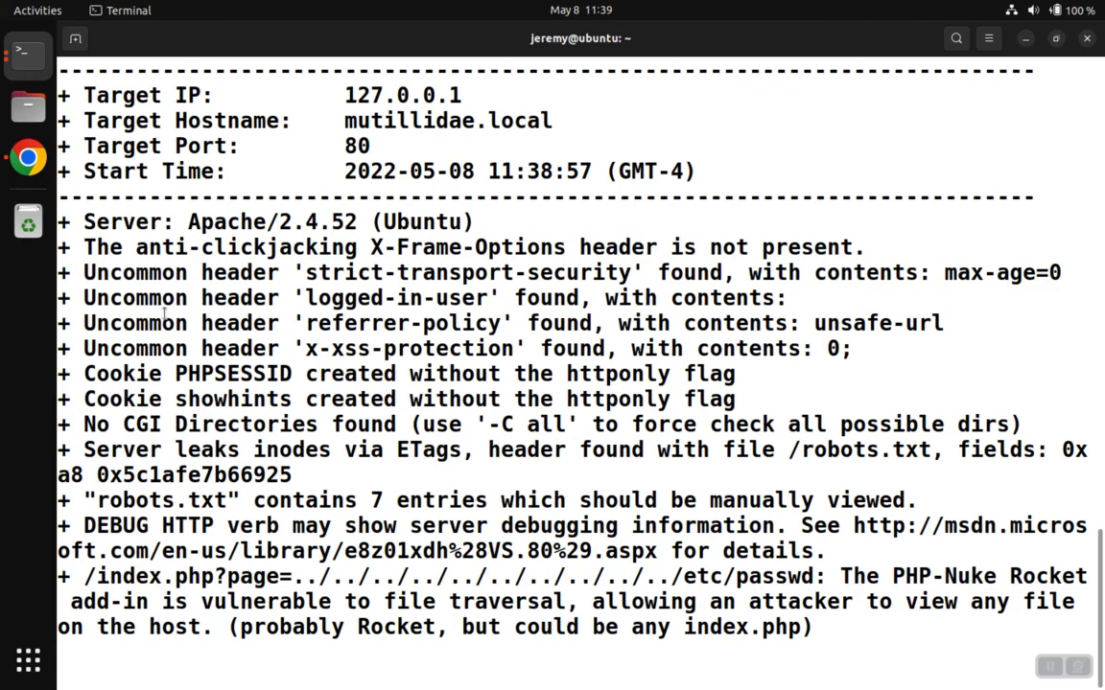
{"action": "scroll", "scroll_direction": "down", "scroll_amount": 3}
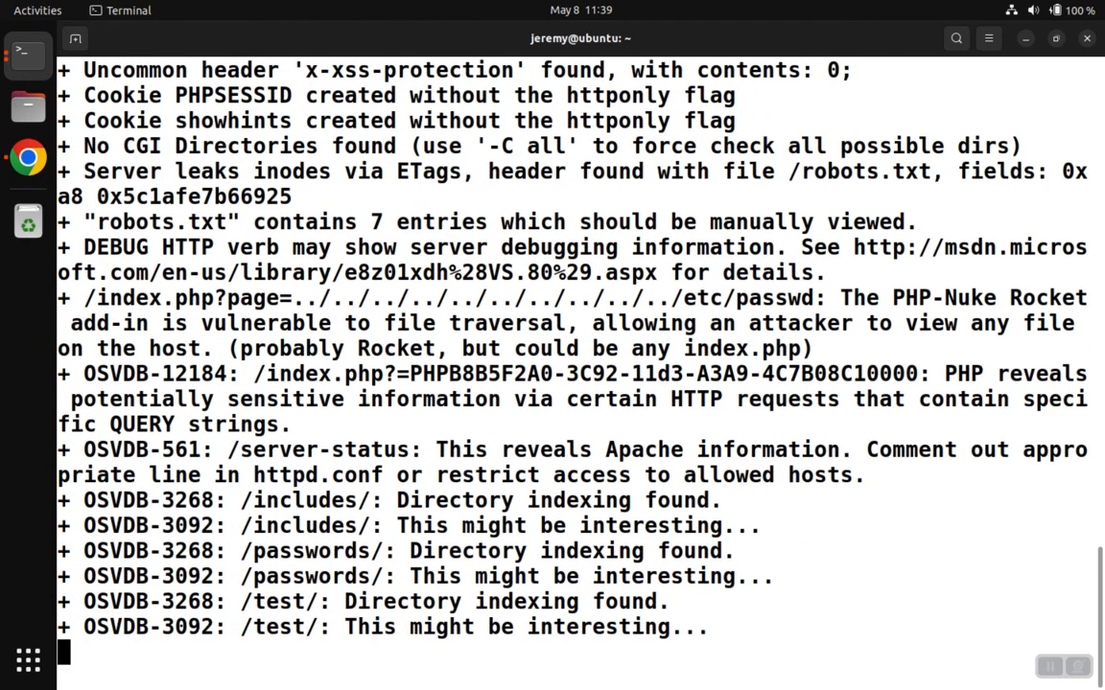
{"action": "scroll", "scroll_direction": "up", "scroll_amount": 3}
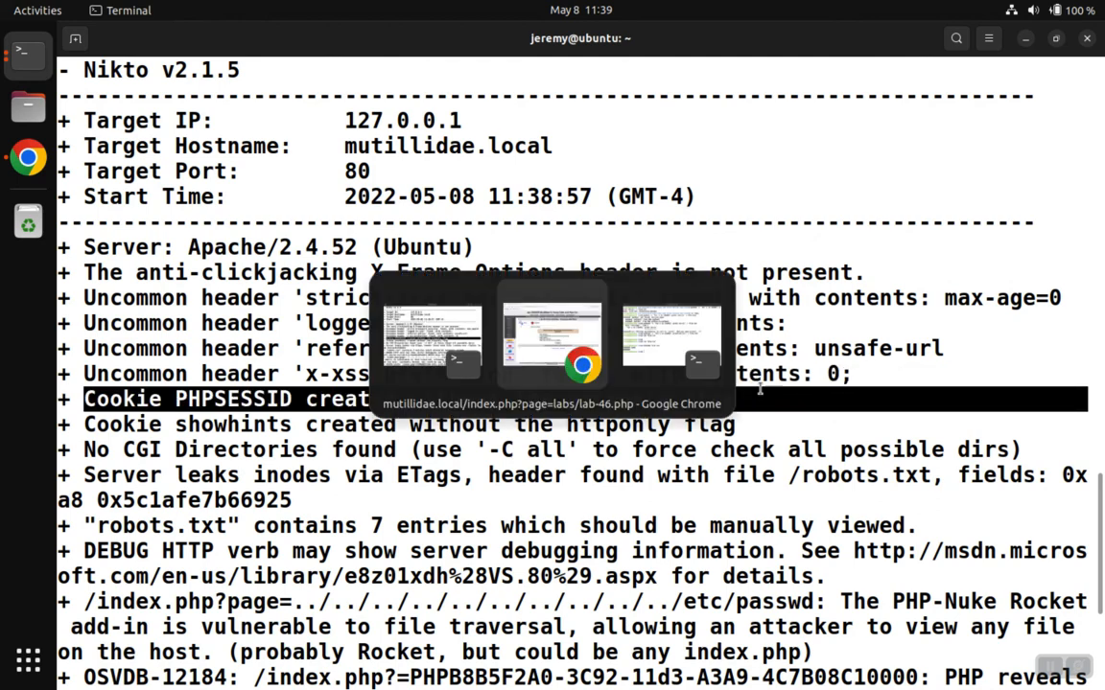
{"action": "left_click", "coordinate": [552, 341]}
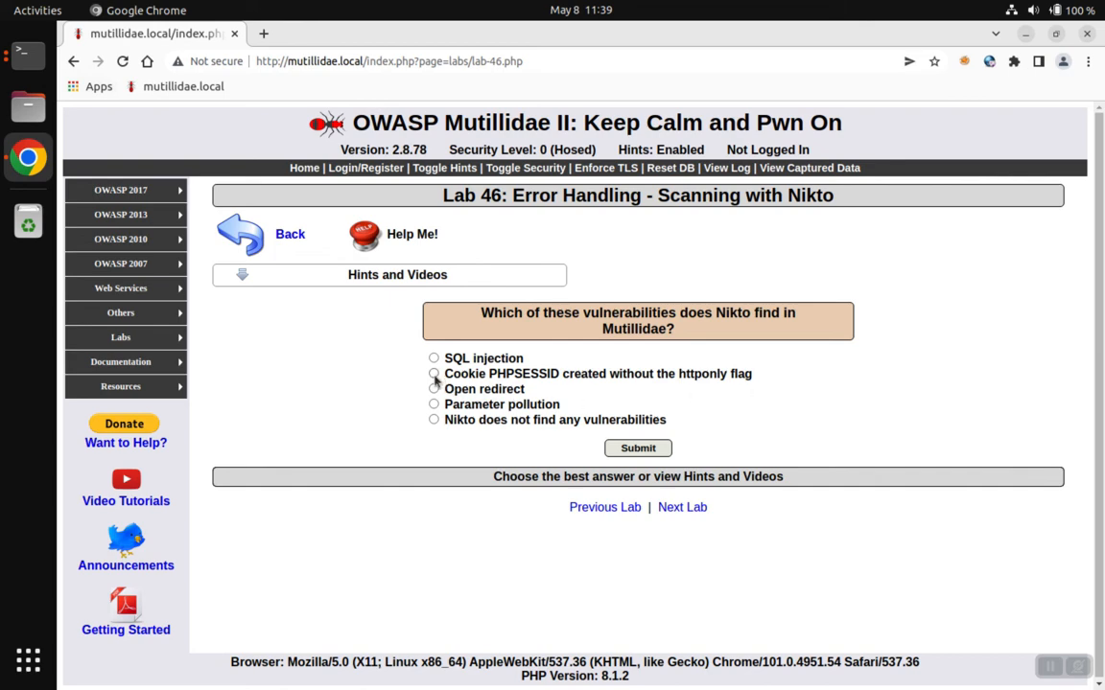
{"action": "left_click", "coordinate": [434, 372]}
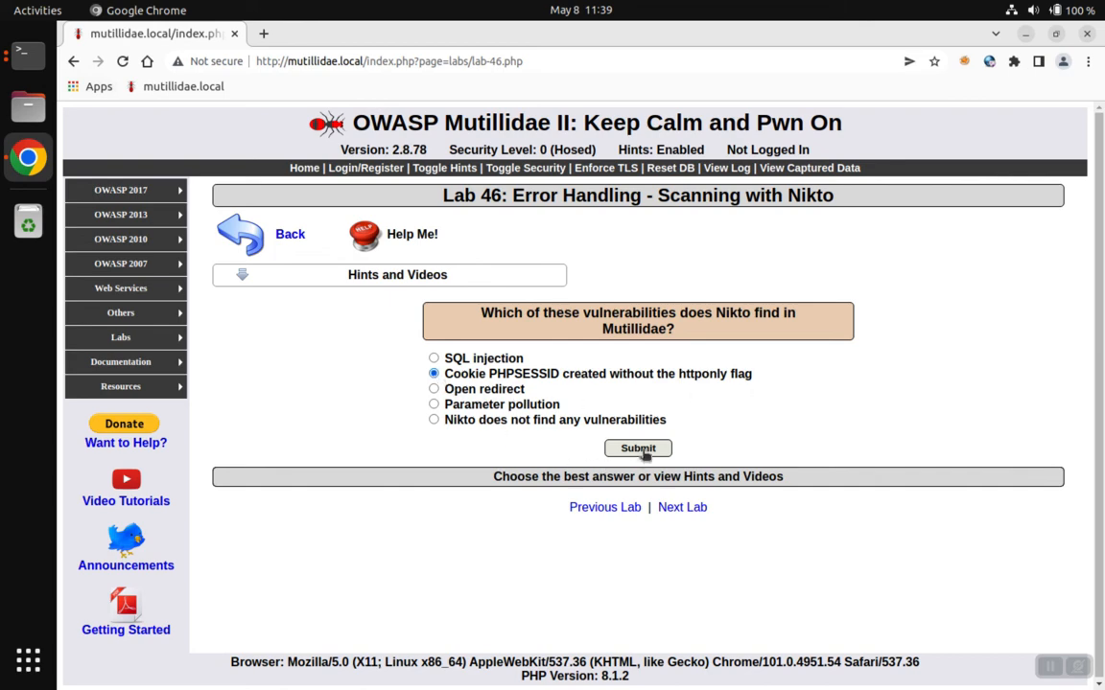